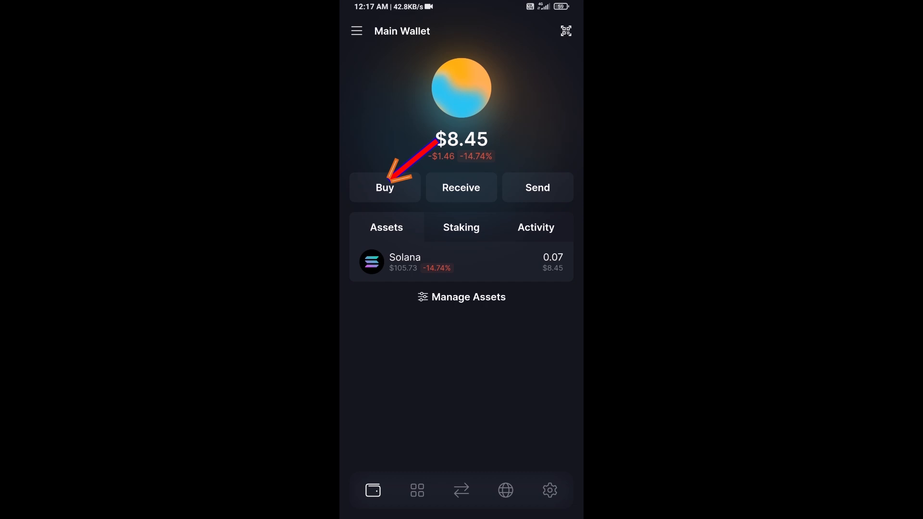
Step: Enter 50 on the buy-SOL-with-cash page, then view the receive-funds screen
click(385, 187)
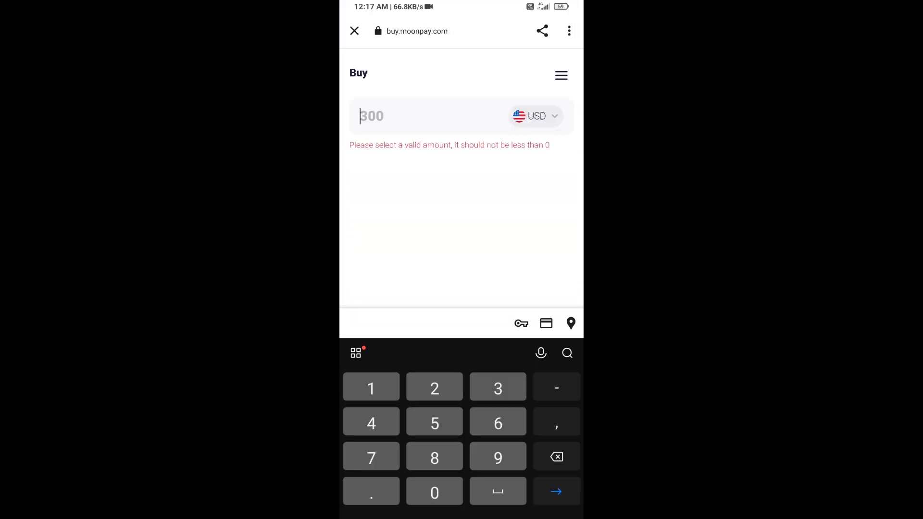
text(50)
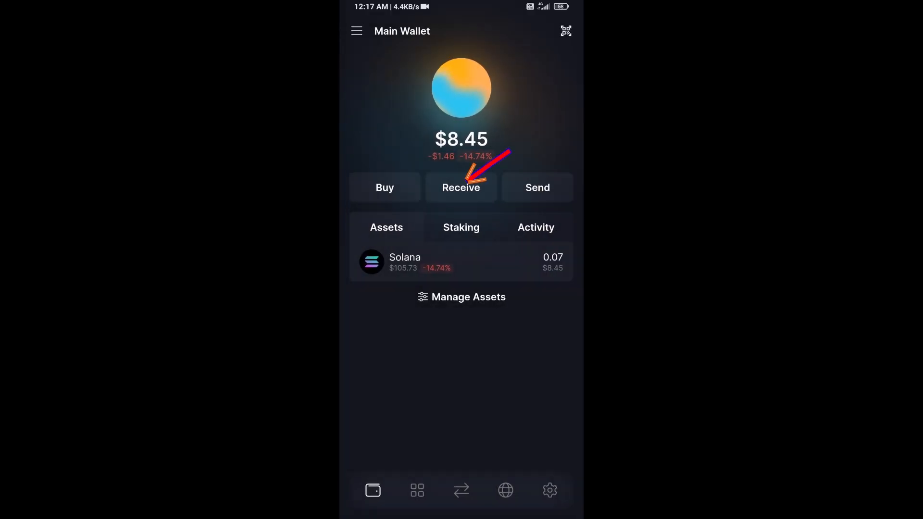
click(462, 187)
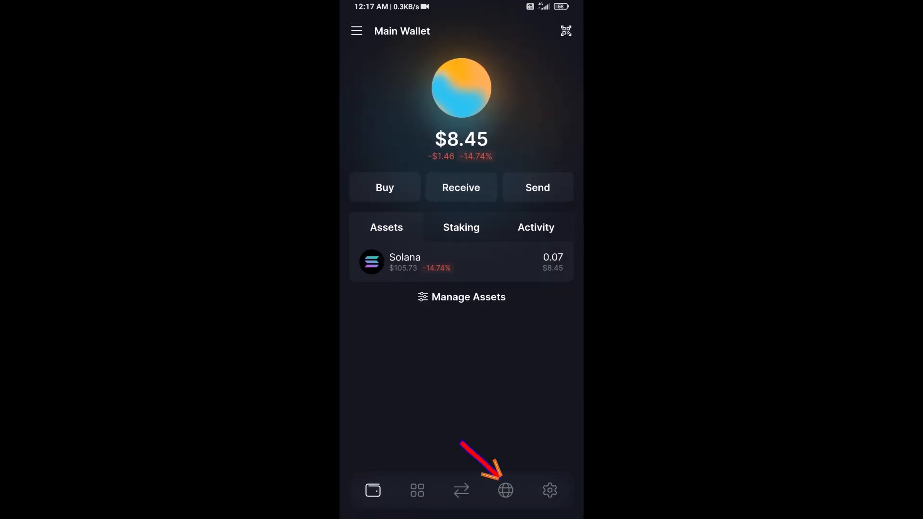
Step: Find raydium.io by searching 'rayd' in the built-in browser and launch its trading app
click(505, 491)
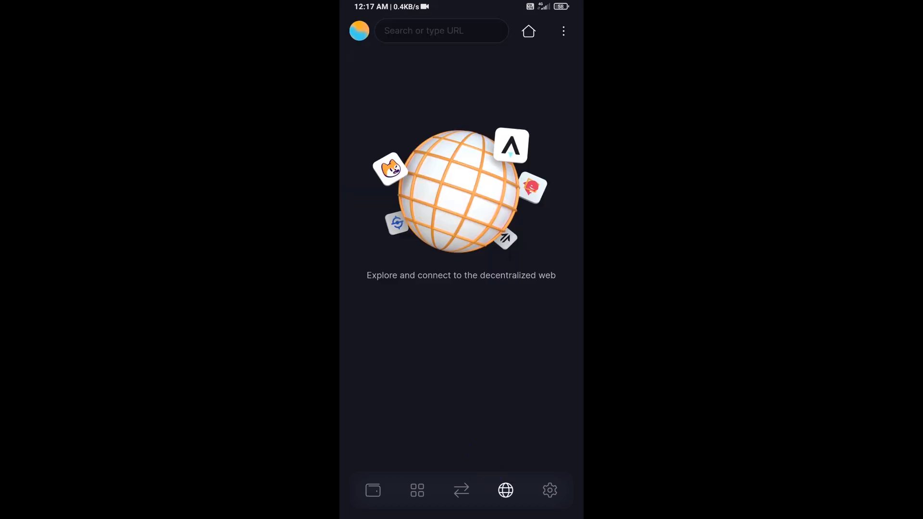
text(raydium.io)
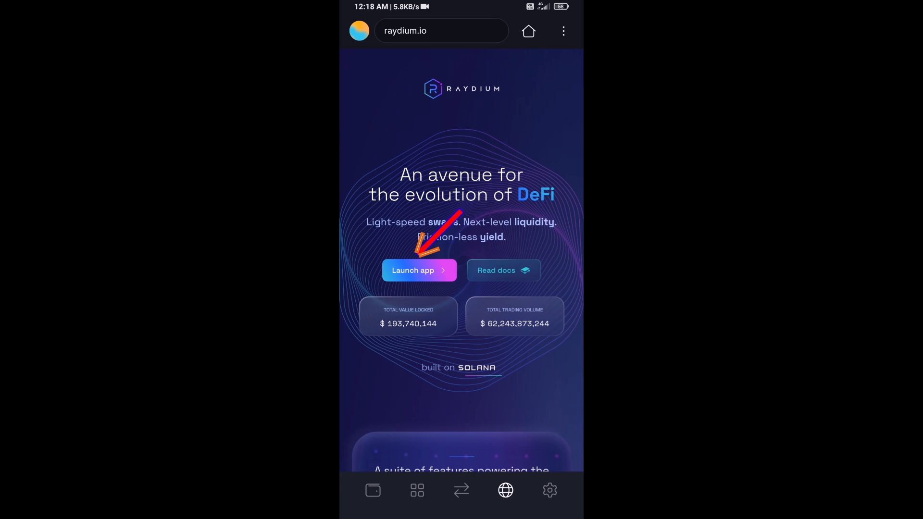
click(419, 270)
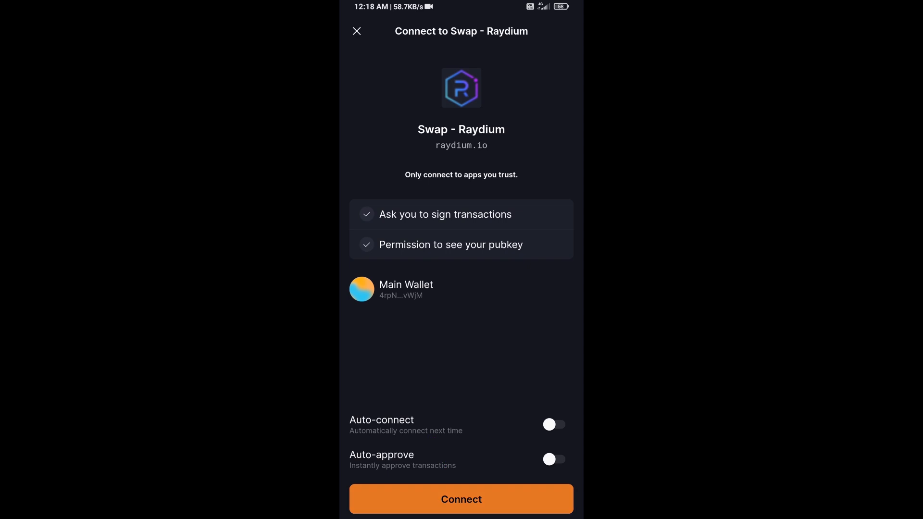
Step: Connect the Main Wallet, open the receive-token selector, and copy ACT's contract address
click(461, 499)
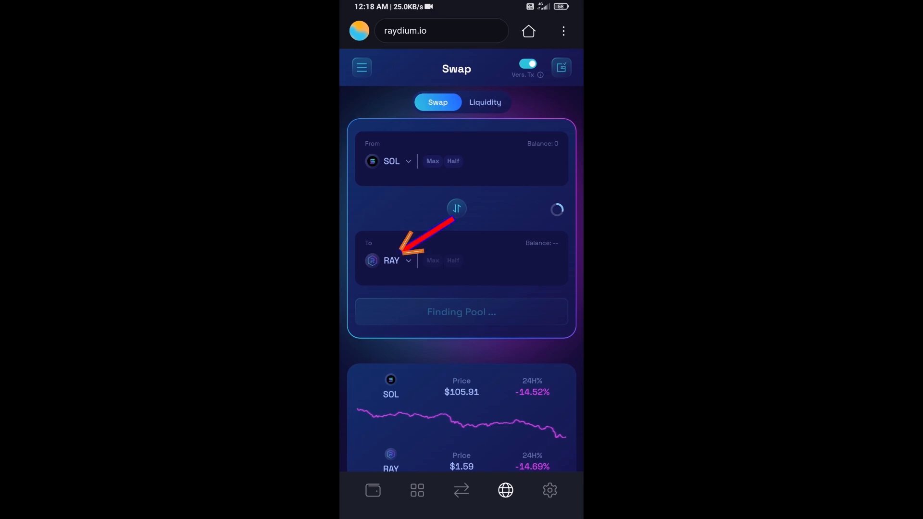
click(392, 260)
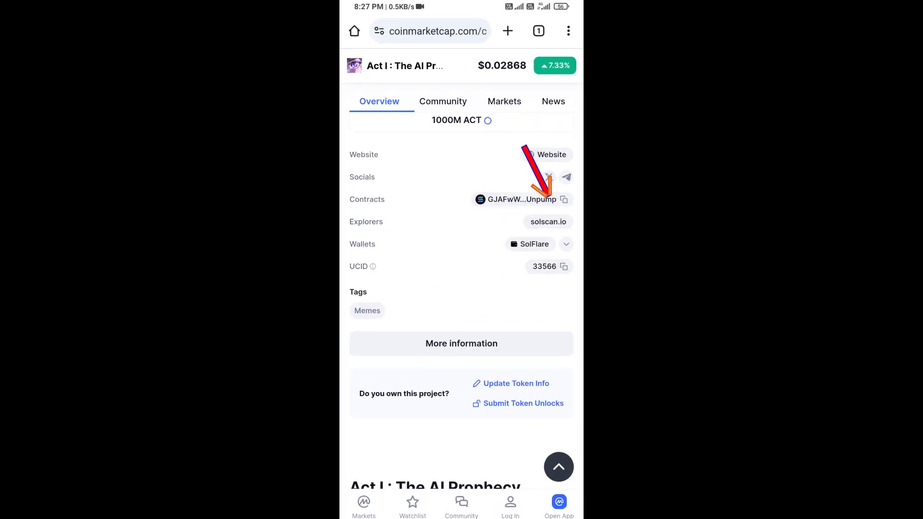
click(563, 200)
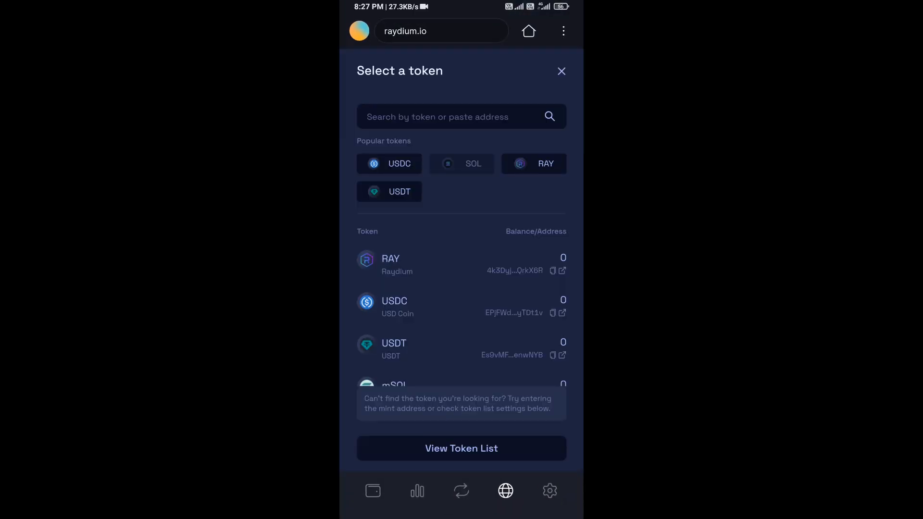
Step: Paste ACT's contract address into the token search, pick ACT, and accept the unlisted-token warning
click(447, 116)
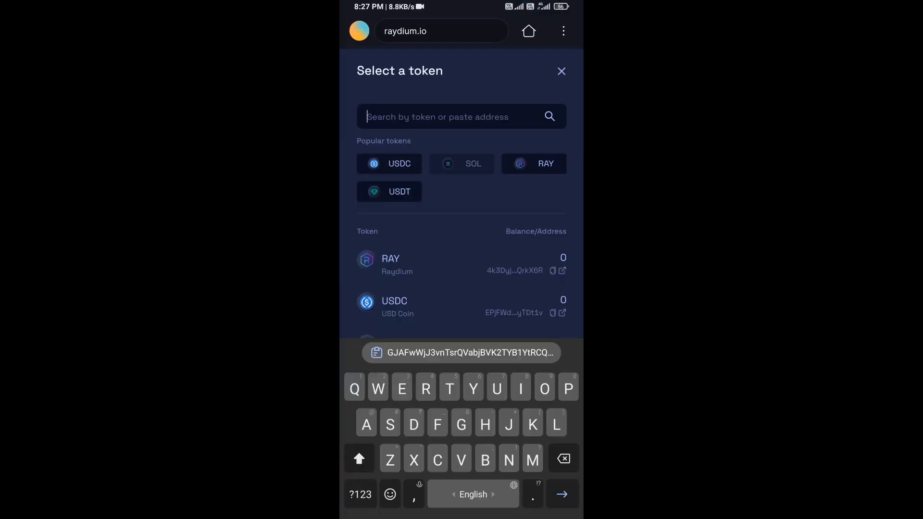
click(461, 352)
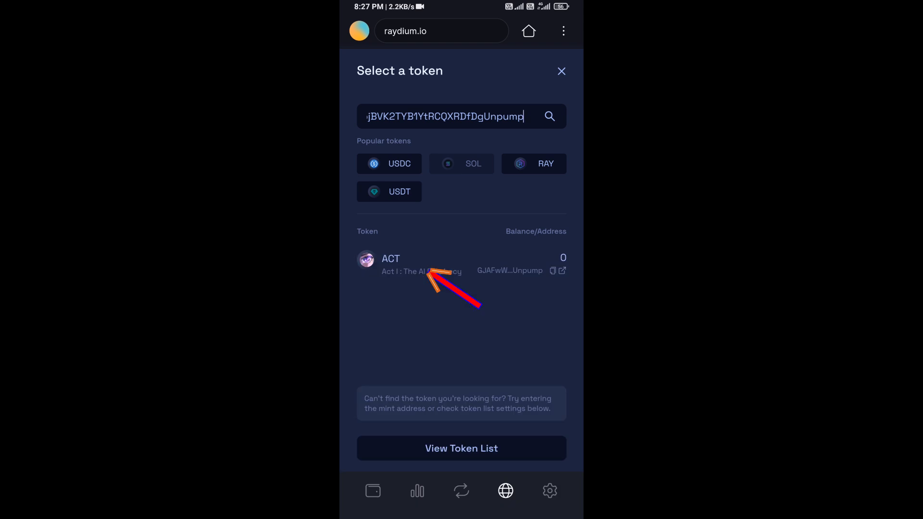
click(390, 264)
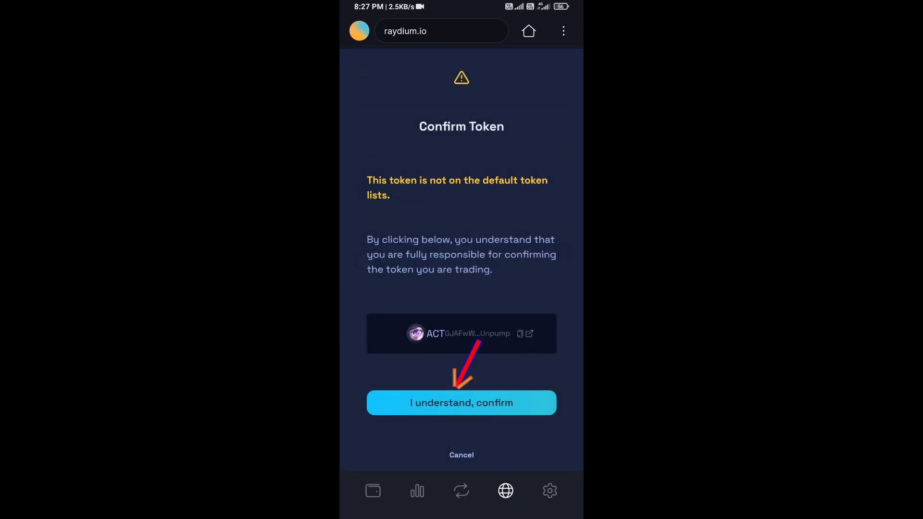
click(461, 403)
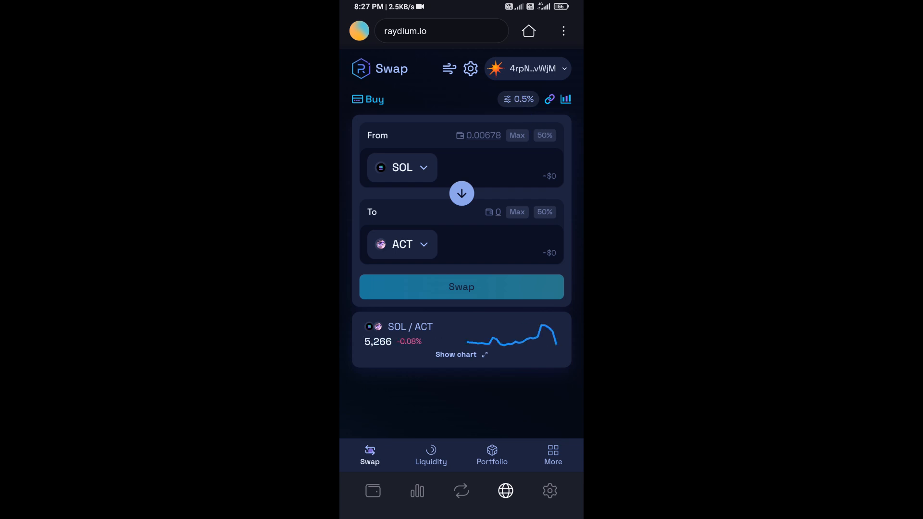
Step: Enter 0.0005 SOL (about 2.06 ACT), view quote details, and submit the swap
click(519, 167)
text(0.0005)
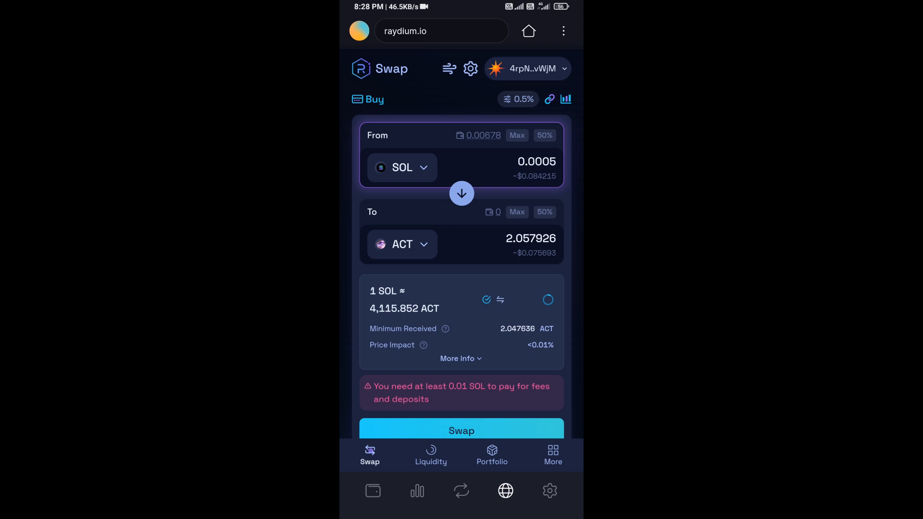
click(461, 358)
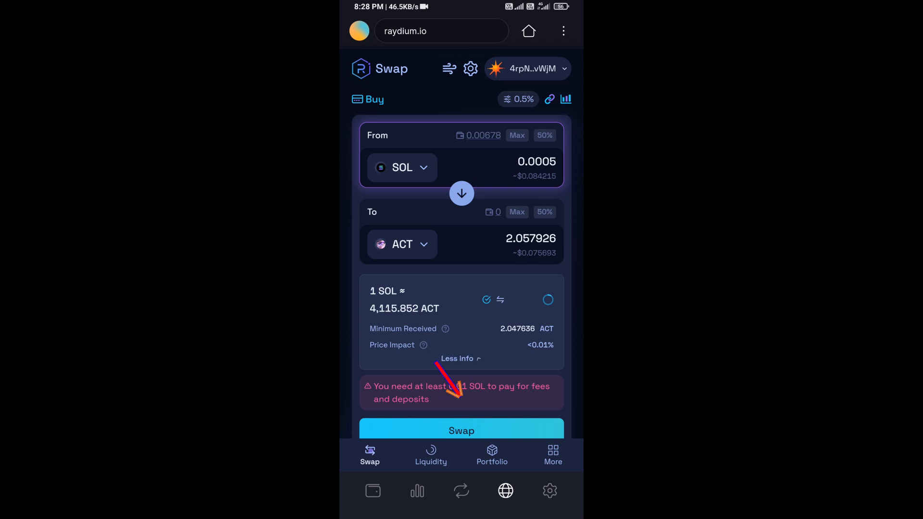
click(462, 430)
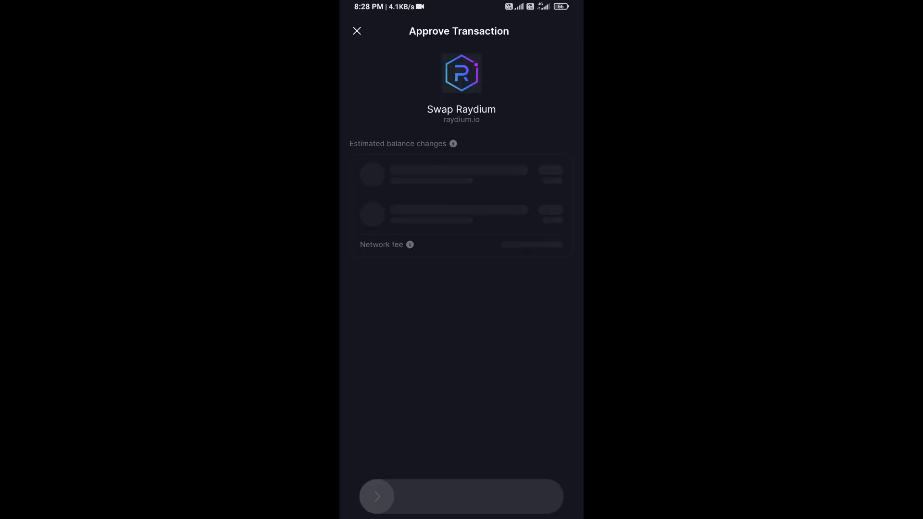